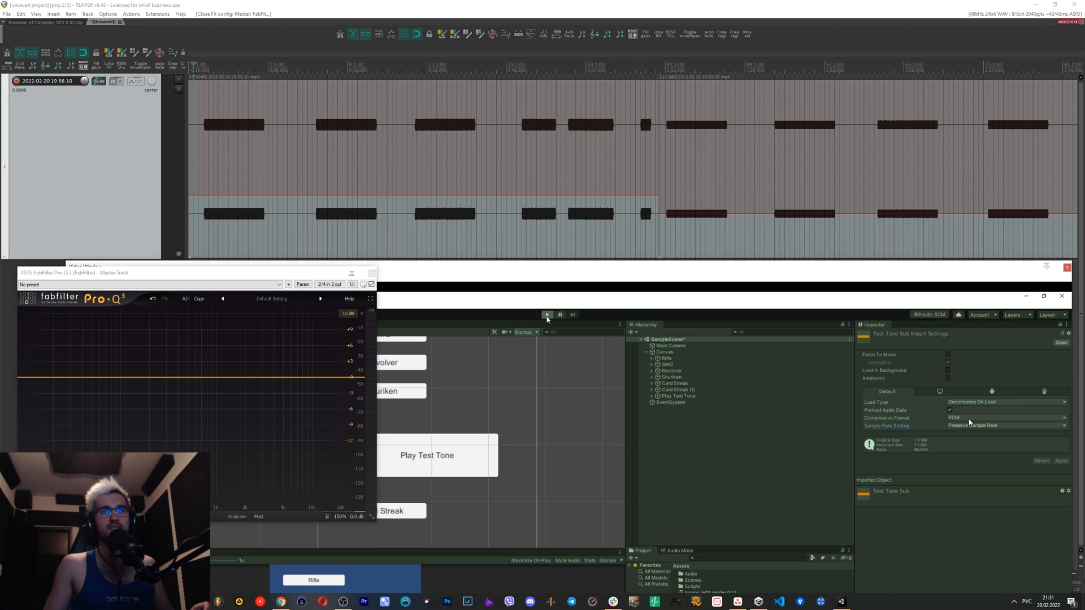
pyautogui.moveTo(958, 424)
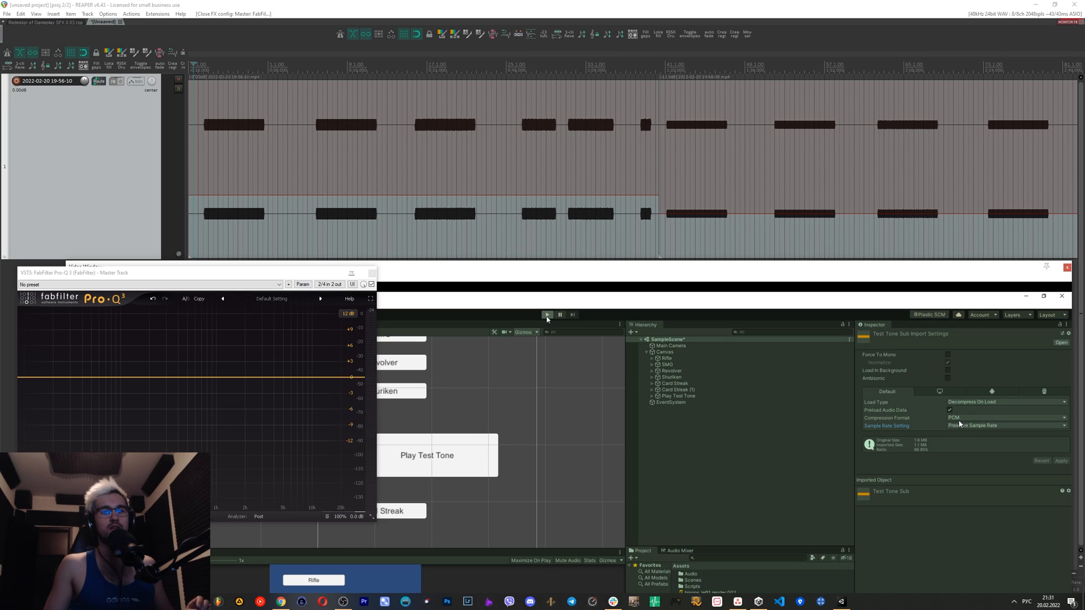
pyautogui.moveTo(932, 427)
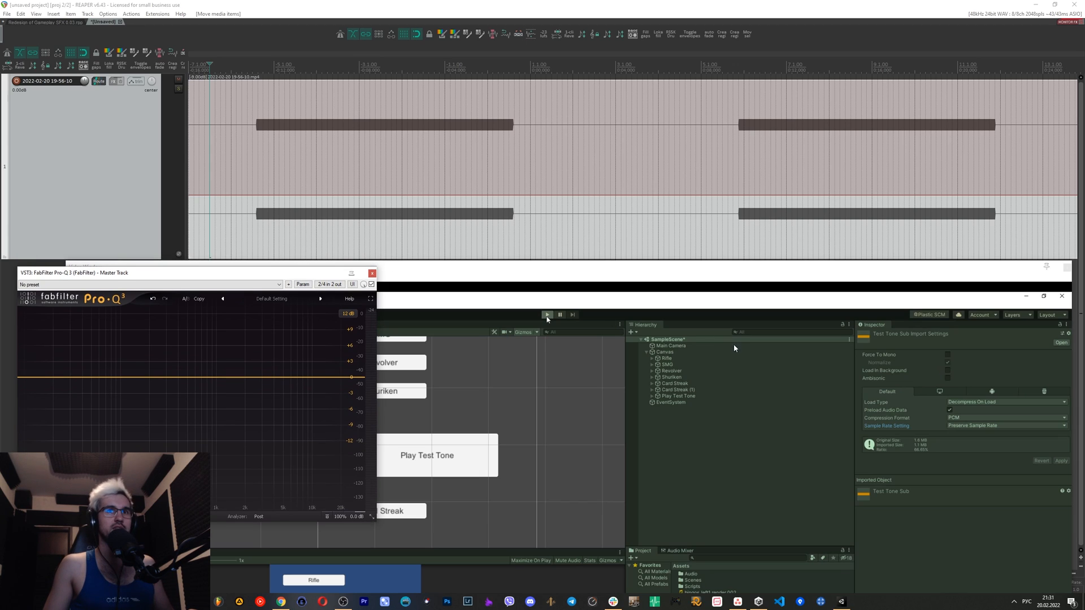
pyautogui.moveTo(687, 273)
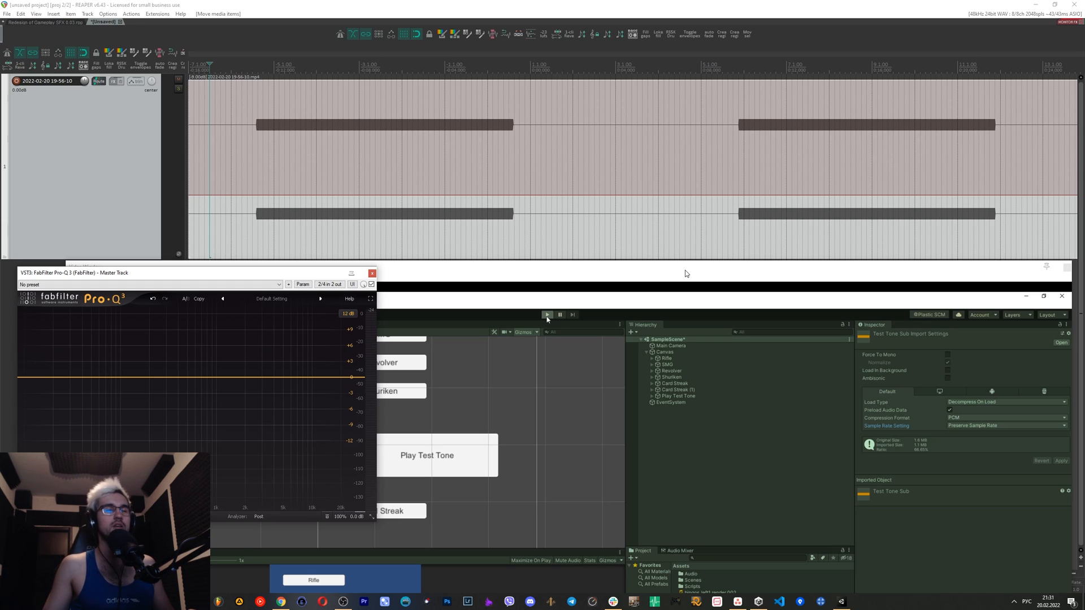
pyautogui.moveTo(671, 294)
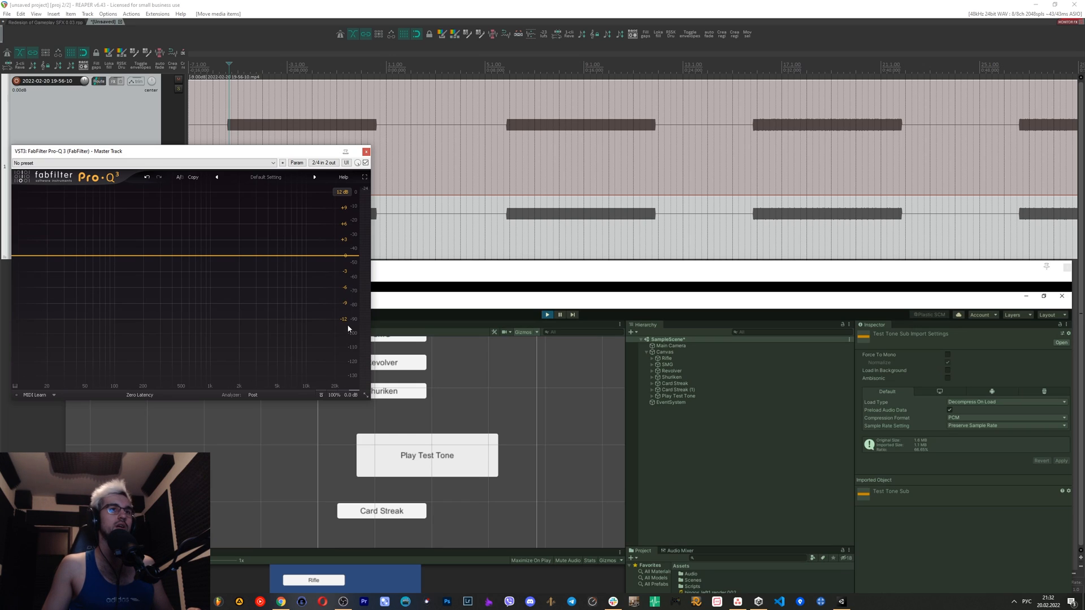
pyautogui.moveTo(294, 326)
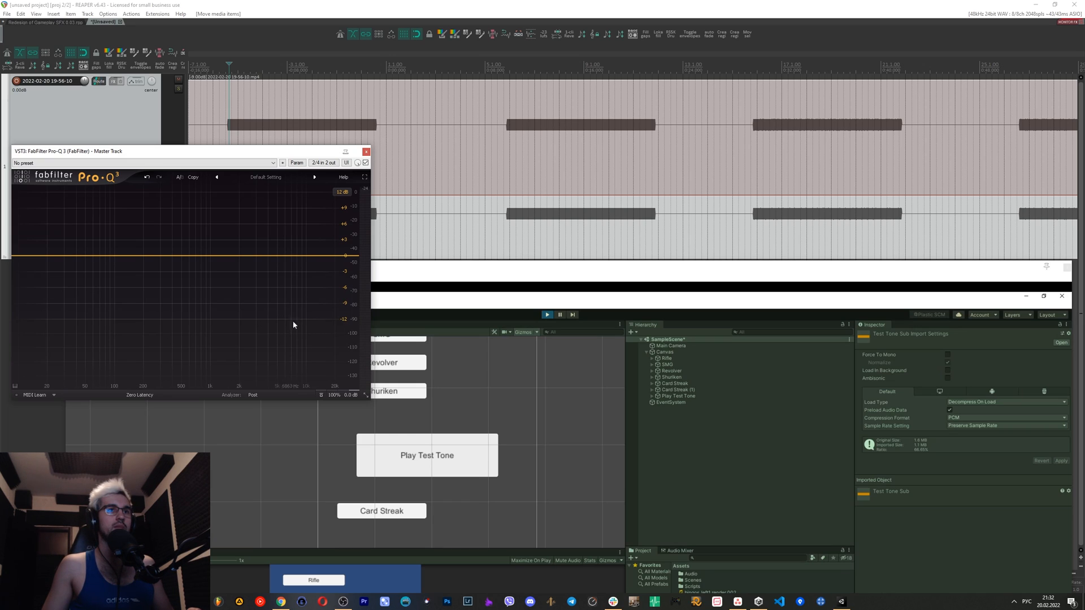
pyautogui.moveTo(352, 323)
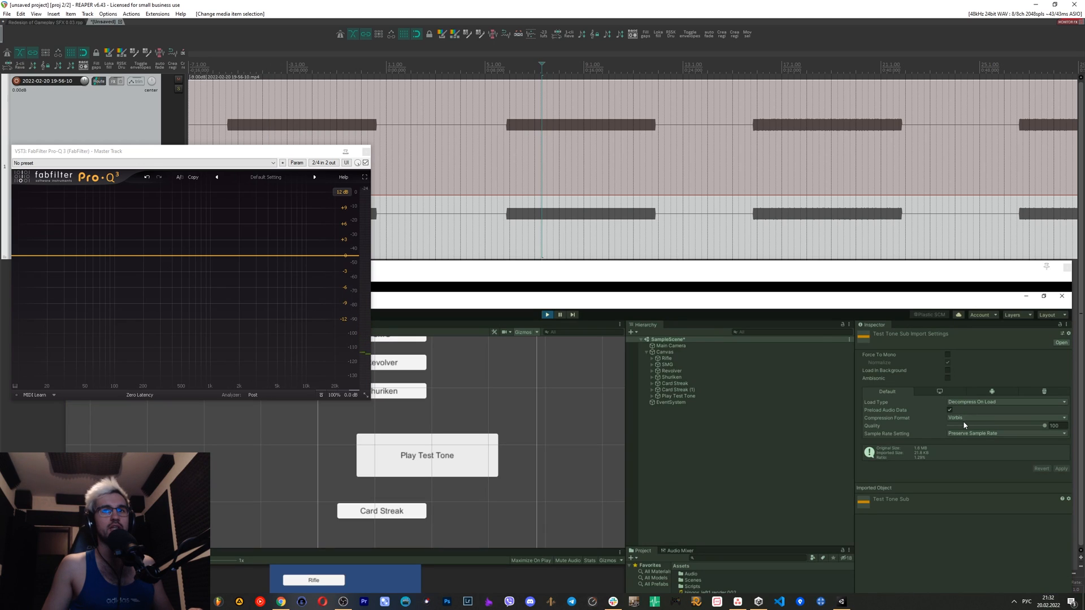
pyautogui.moveTo(993, 439)
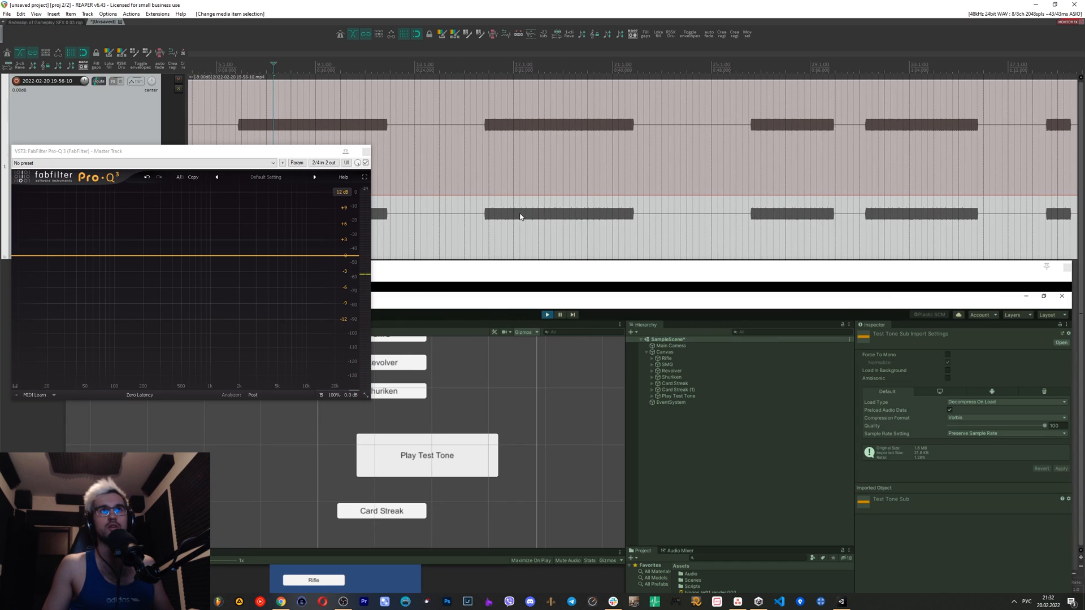
pyautogui.moveTo(479, 170)
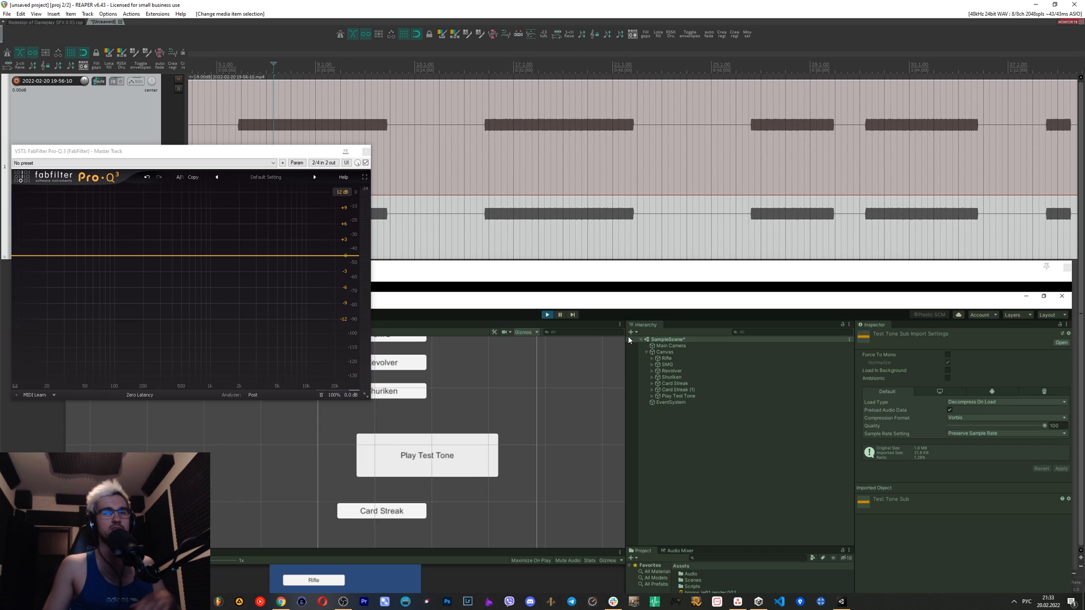
pyautogui.moveTo(625, 273)
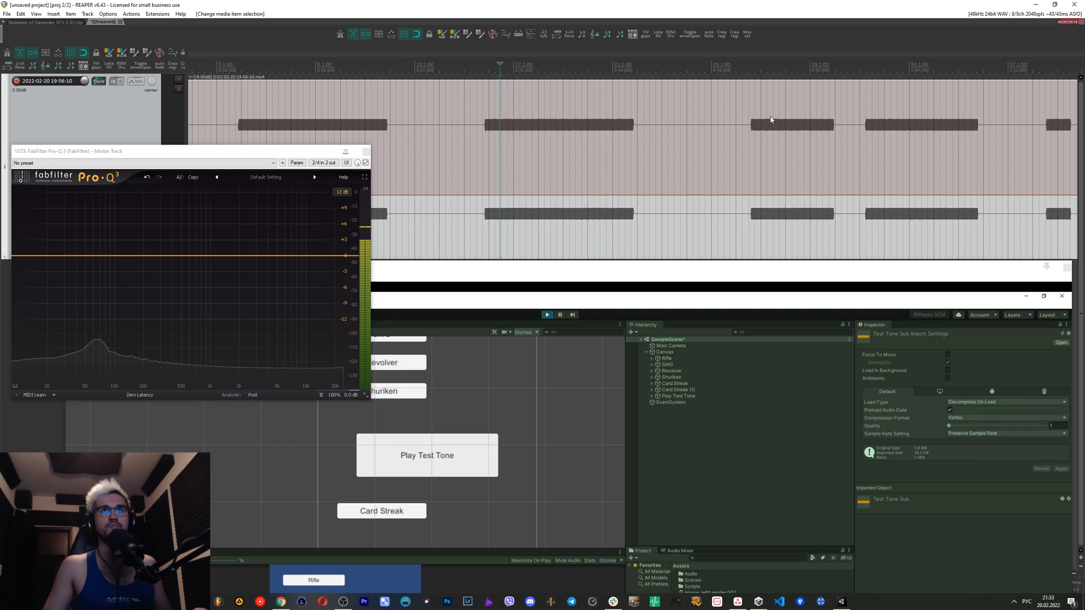
# - Scroll the REAPER timeline to view the second minimum-quality Vorbis Test Tone Sub take
pyautogui.hscroll(3)
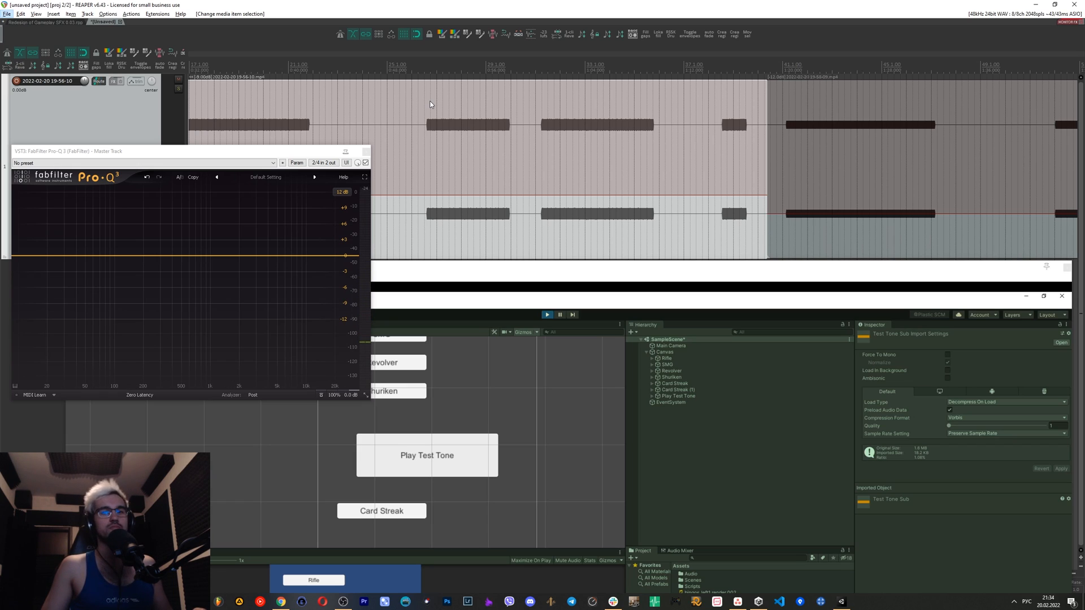
pyautogui.moveTo(430, 109)
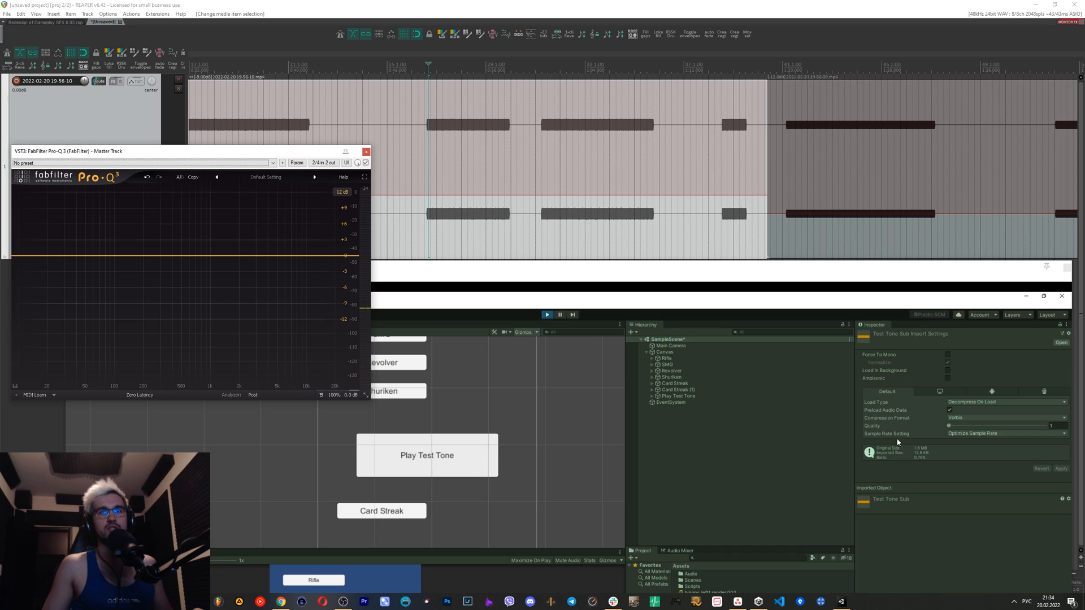
pyautogui.moveTo(957, 438)
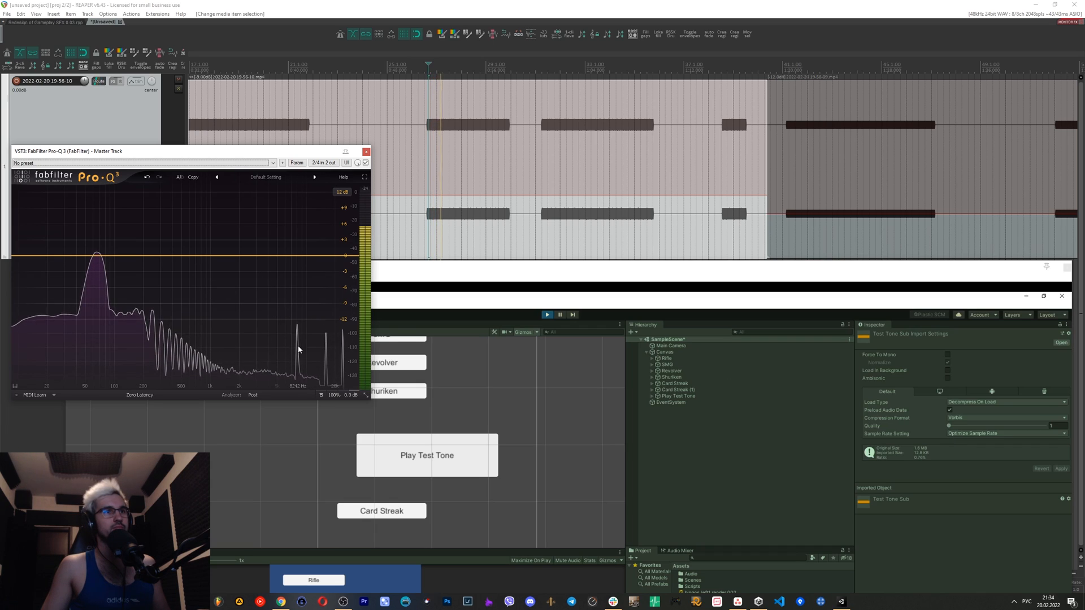
pyautogui.moveTo(498, 391)
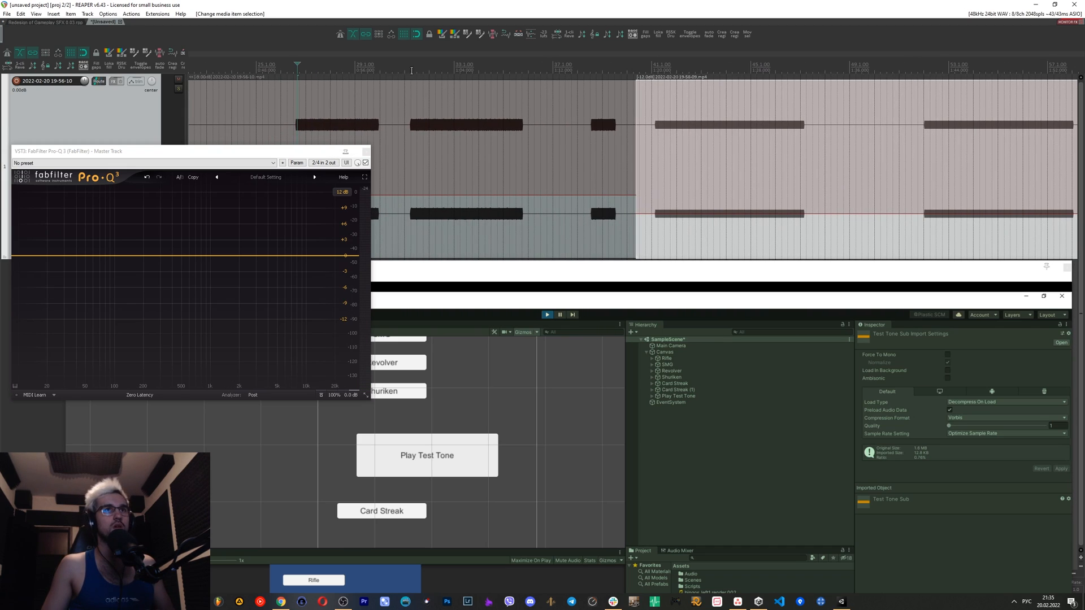
pyautogui.moveTo(413, 87)
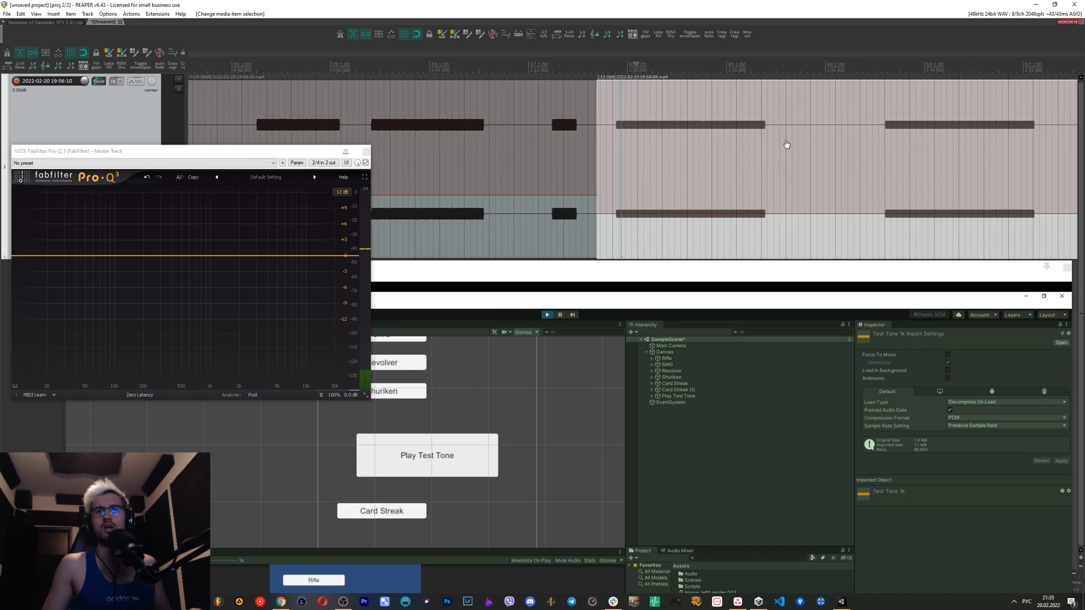
# - Scroll the timeline to the newly recorded 1k Vorbis quality-100 take for playback through Pro-Q 3
pyautogui.hscroll(3)
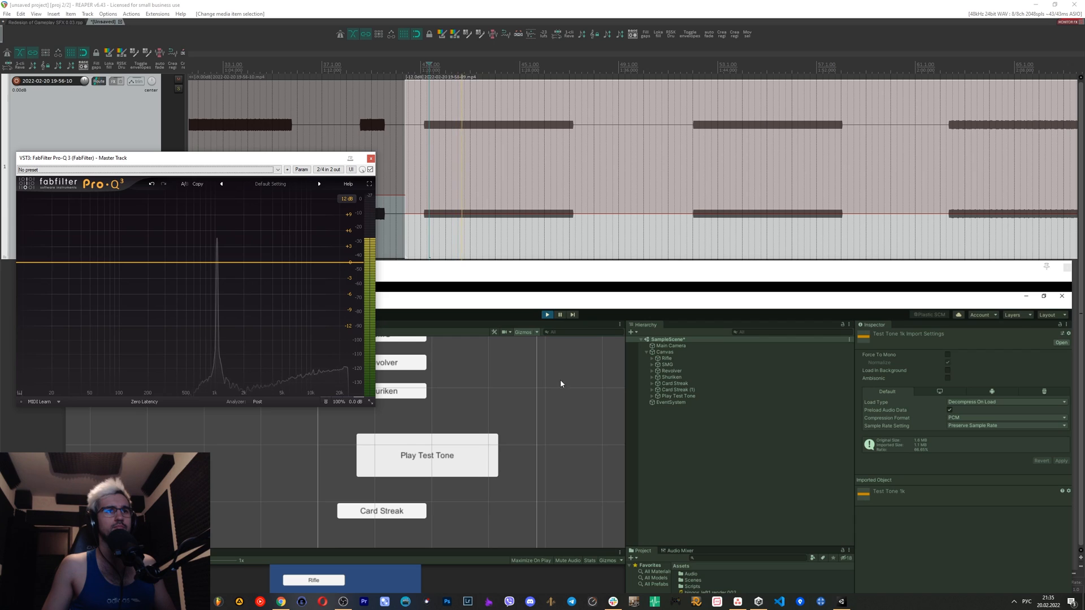
pyautogui.moveTo(160, 450)
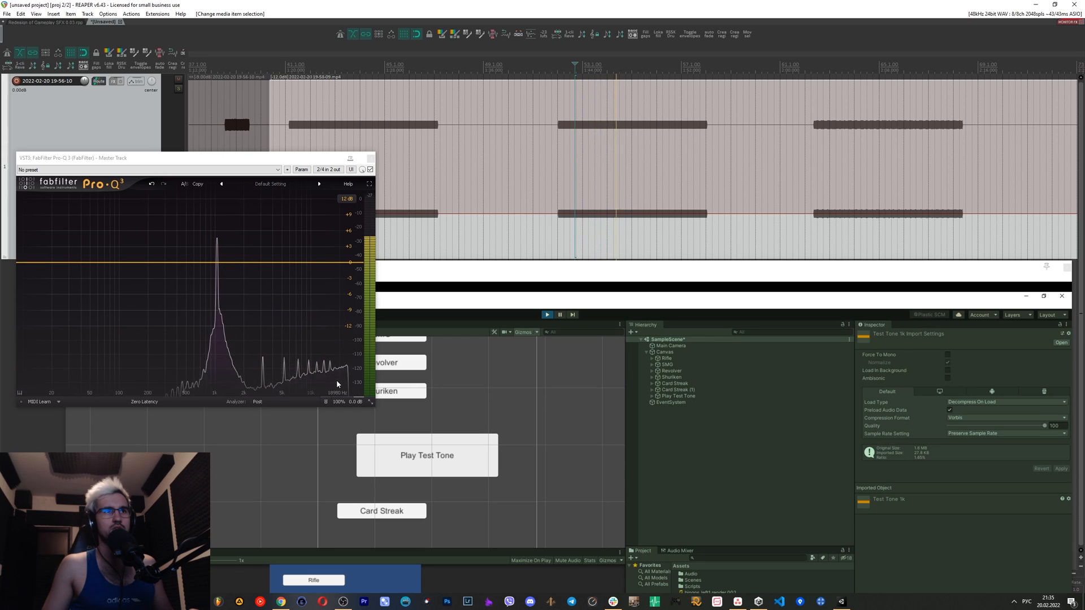
pyautogui.moveTo(269, 370)
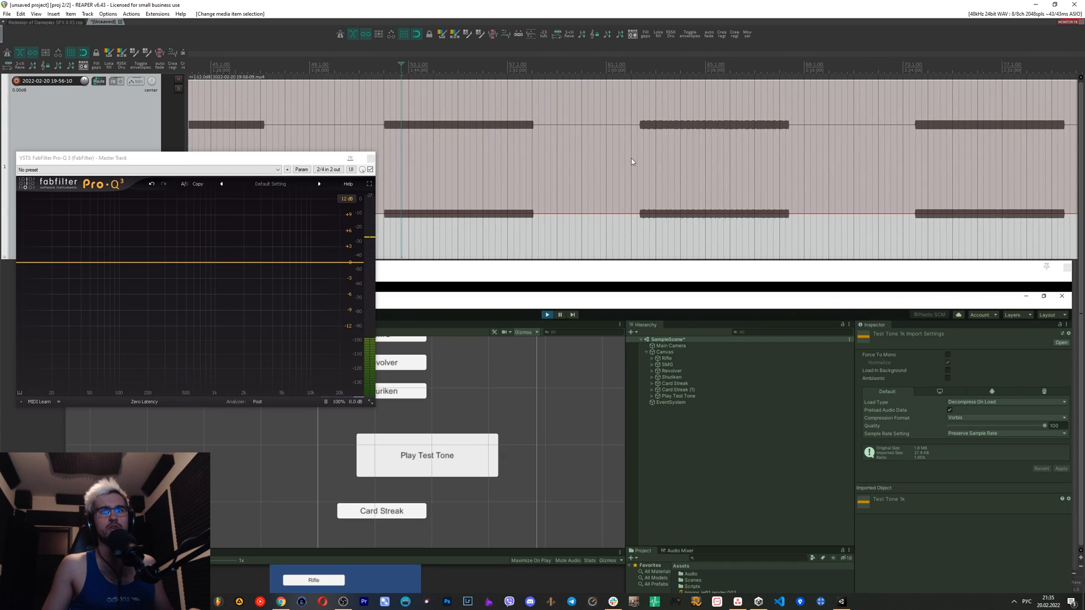
pyautogui.moveTo(409, 292)
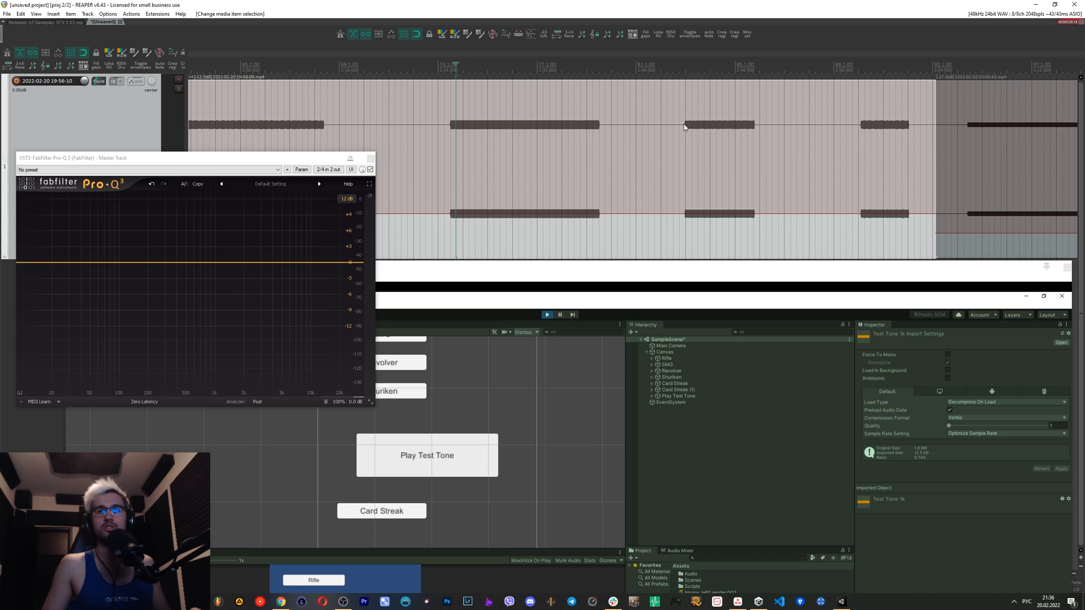
pyautogui.moveTo(676, 174)
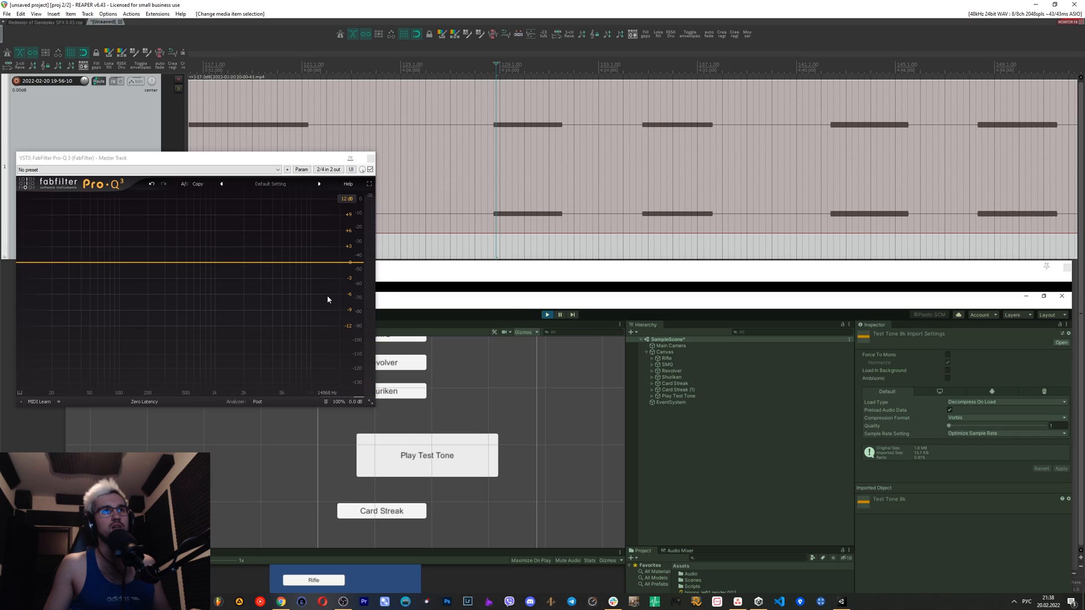
pyautogui.moveTo(784, 377)
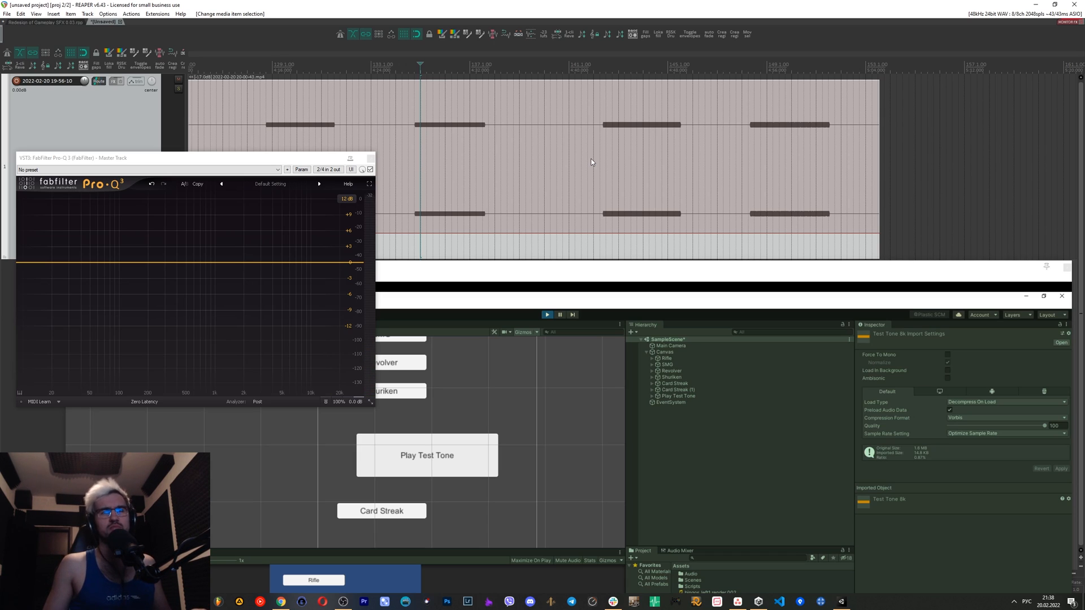
pyautogui.moveTo(608, 151)
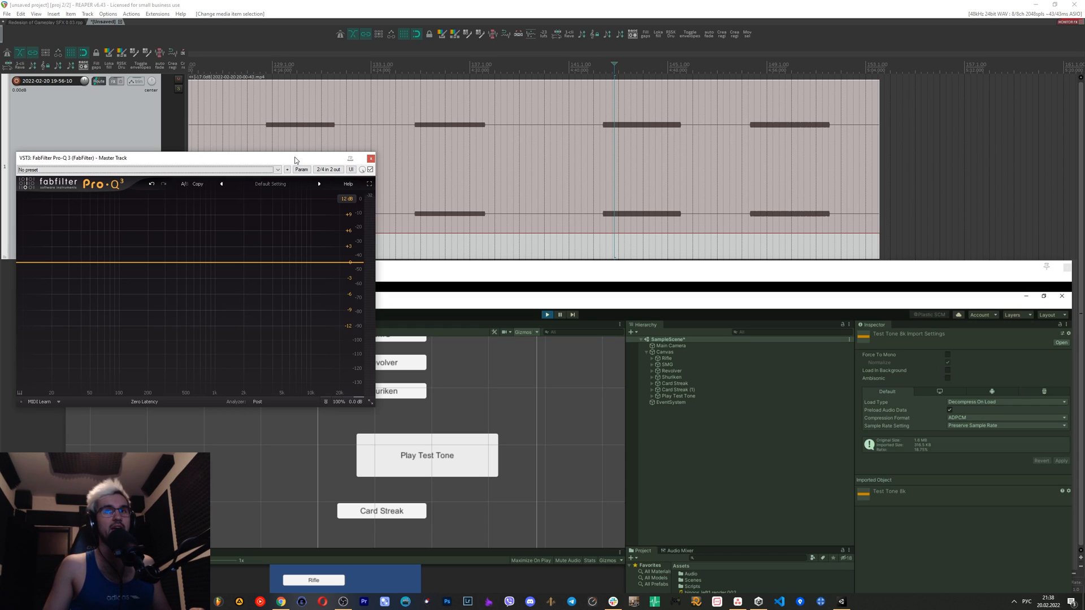
pyautogui.moveTo(529, 159)
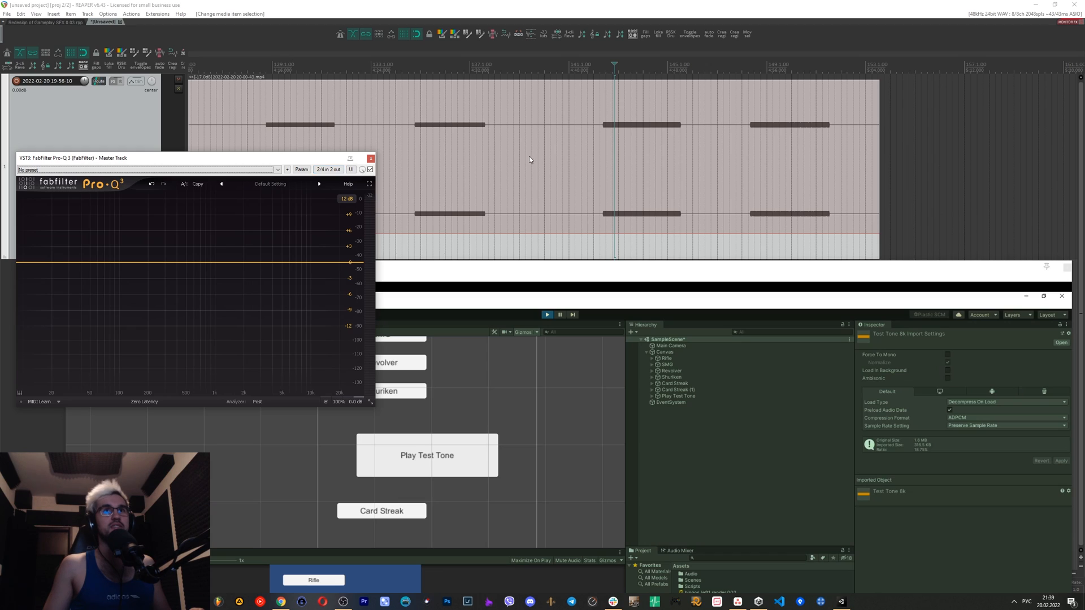
pyautogui.moveTo(599, 139)
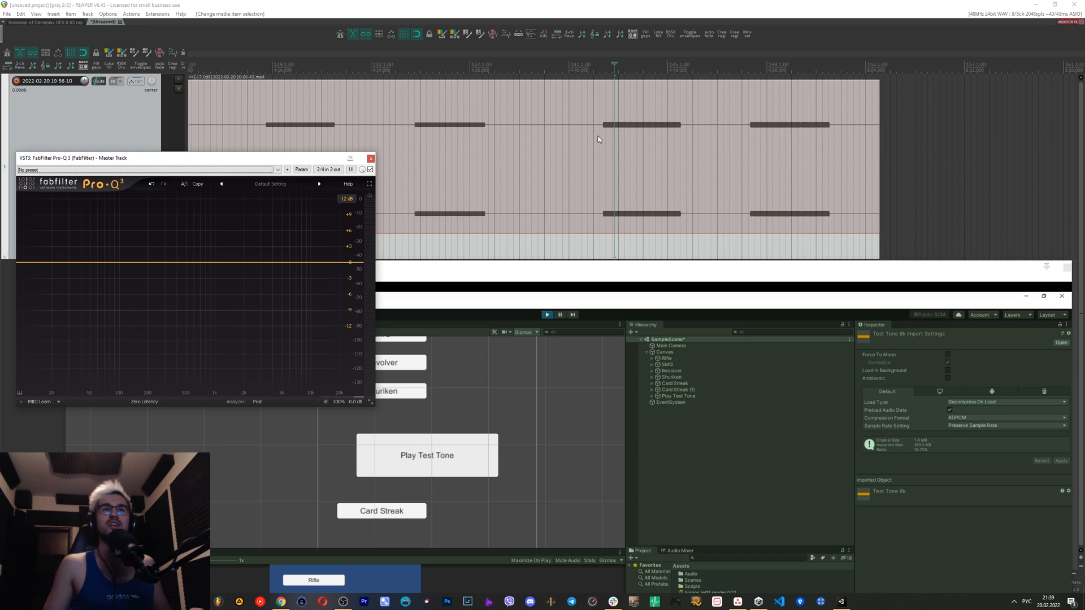
pyautogui.moveTo(605, 131)
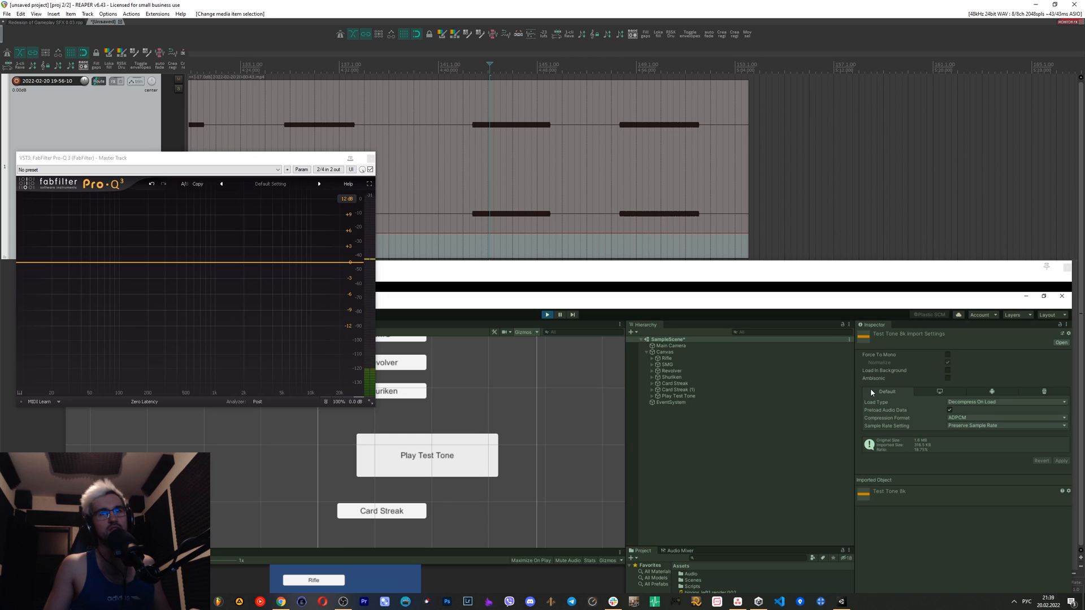
pyautogui.moveTo(958, 430)
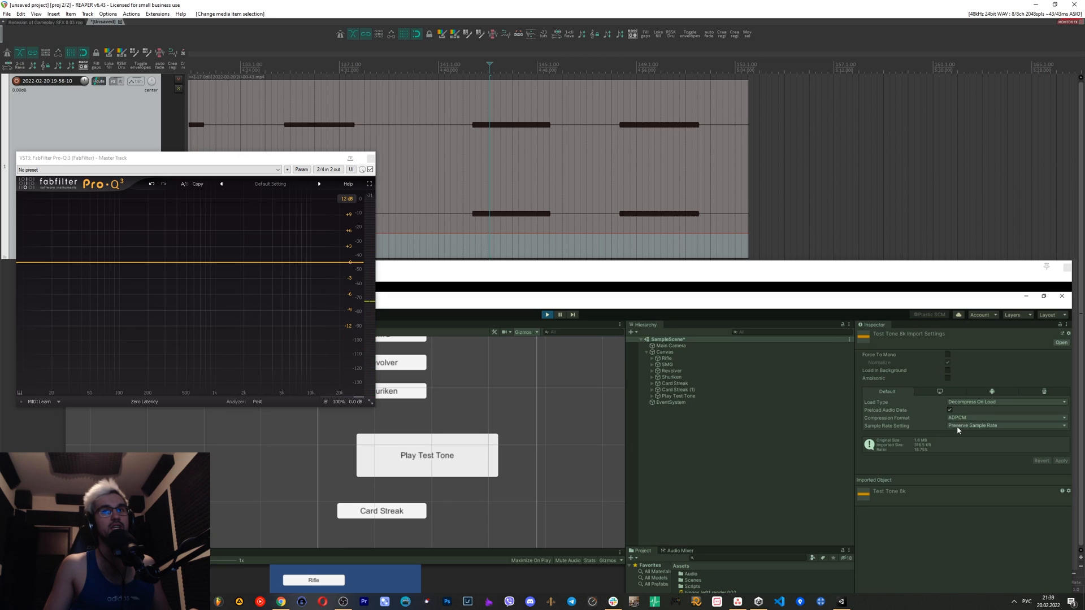
pyautogui.moveTo(914, 432)
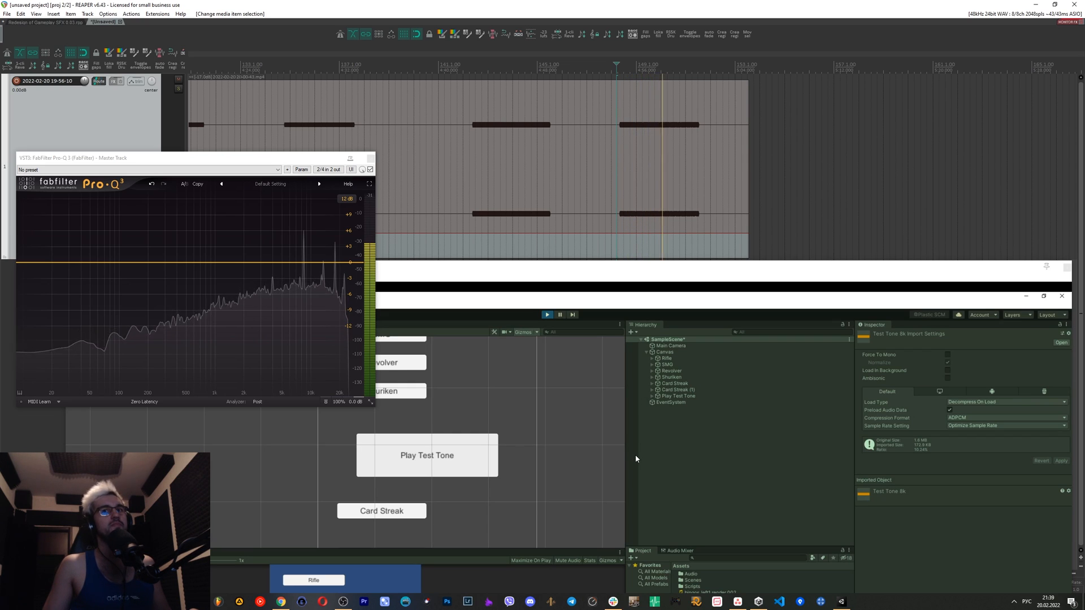
# - Play the ADPCM optimized-sample-rate 8k take through the Pro-Q 3 analyzer on the master track
pyautogui.click(547, 315)
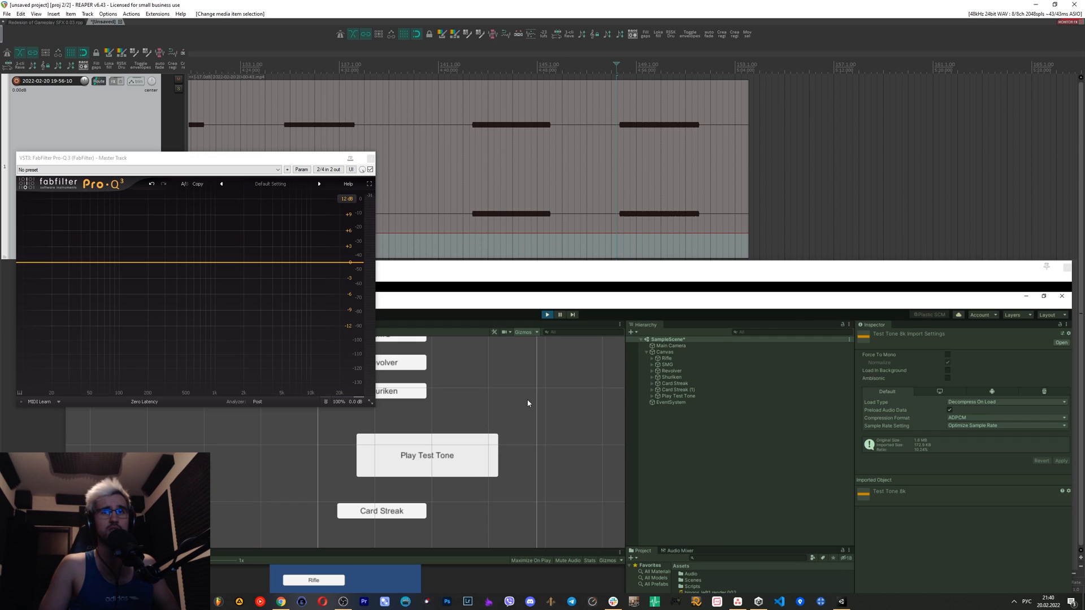
pyautogui.moveTo(883, 427)
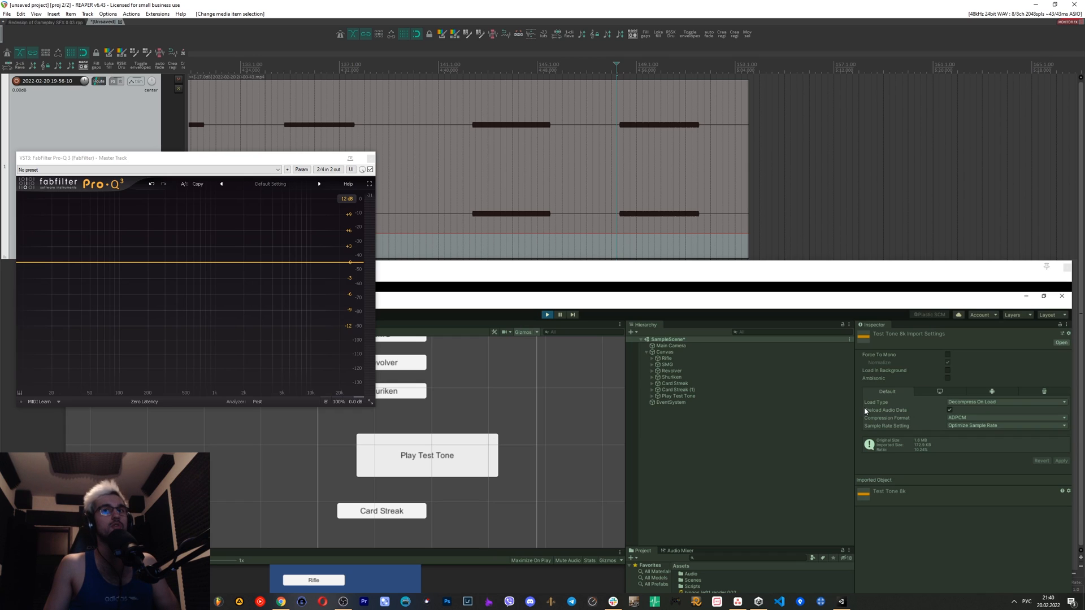
pyautogui.moveTo(1045, 437)
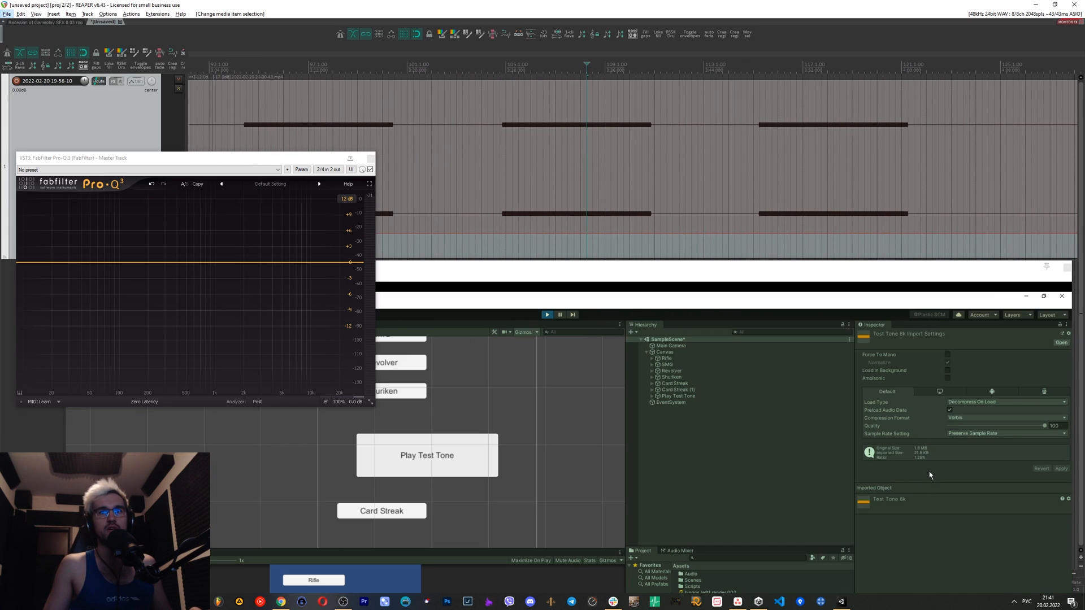
pyautogui.moveTo(933, 459)
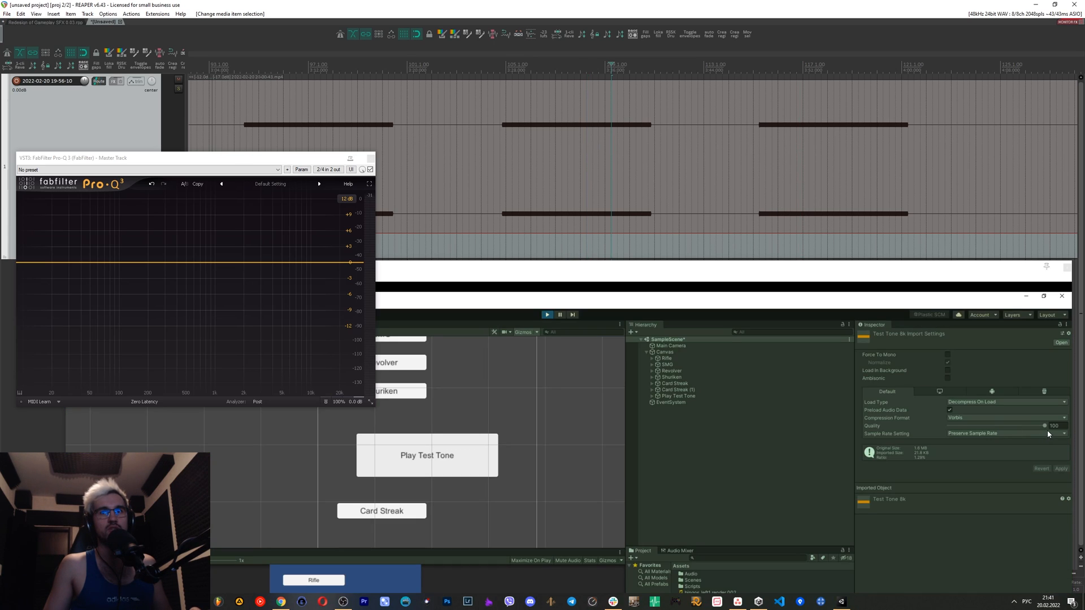
pyautogui.moveTo(877, 287)
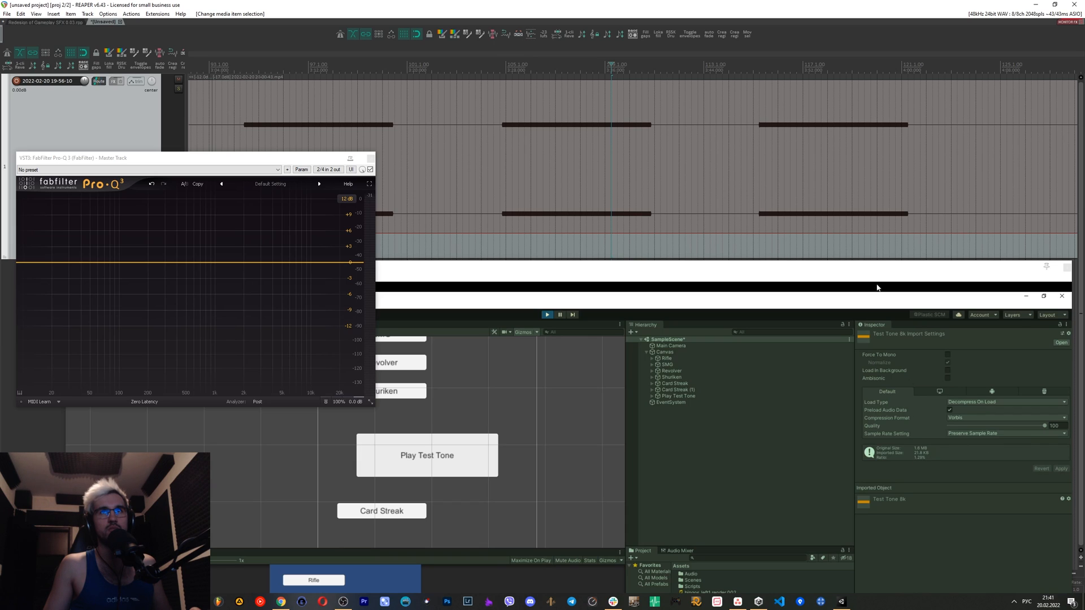